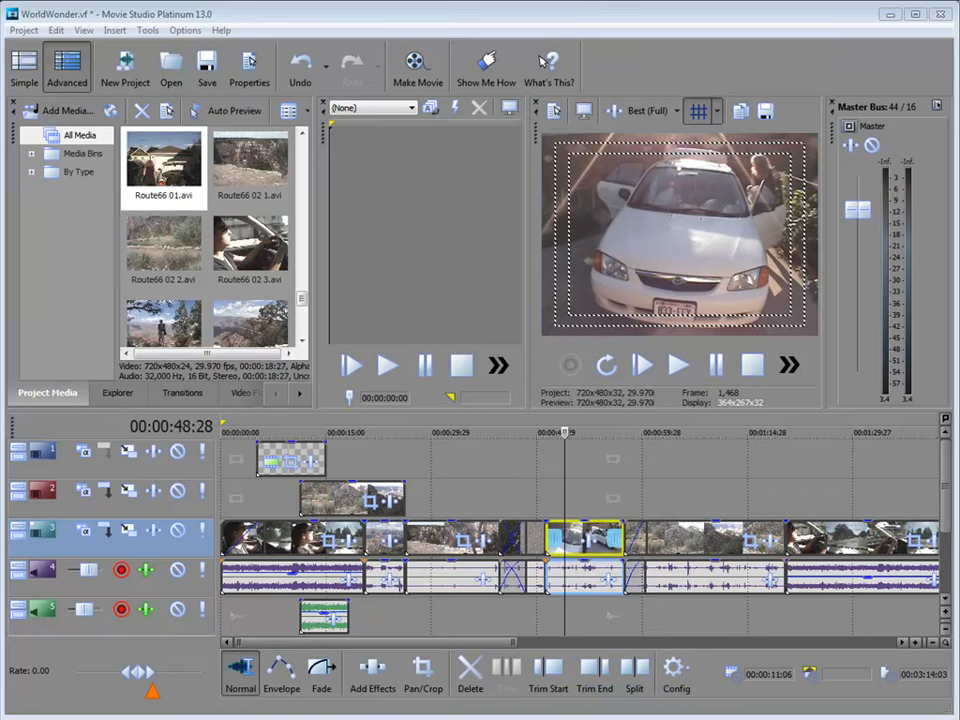
{"action": "mouse_move", "coordinate": [490, 452]}
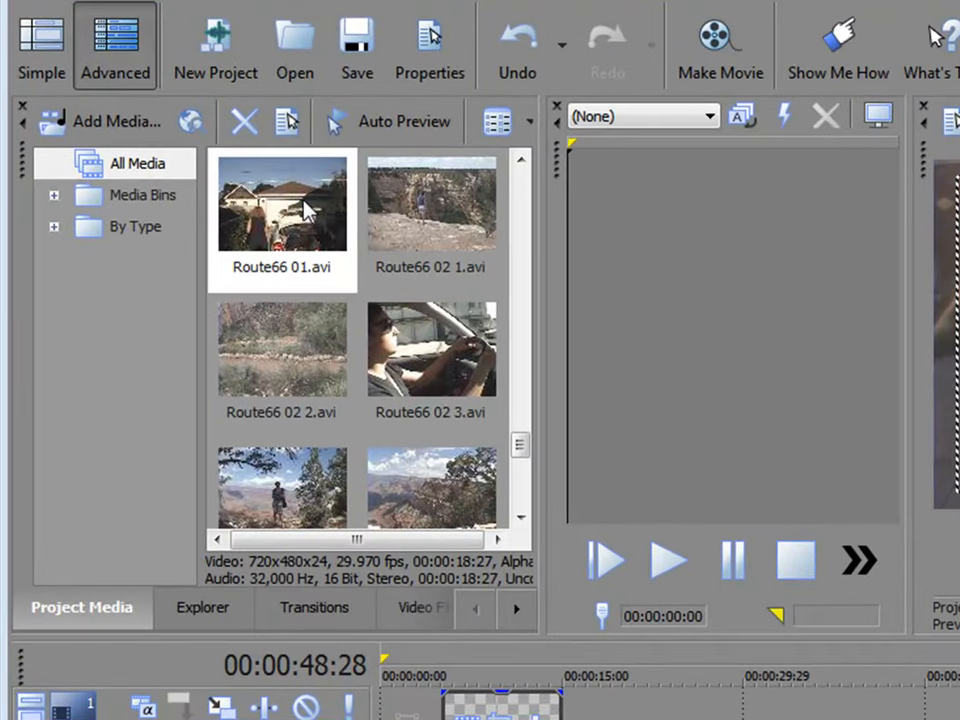
Step: From the Route66 01.avi clip's menu, choose Media FX and select Sony Film Effects in the chooser
{"action": "right_click", "coordinate": [282, 204]}
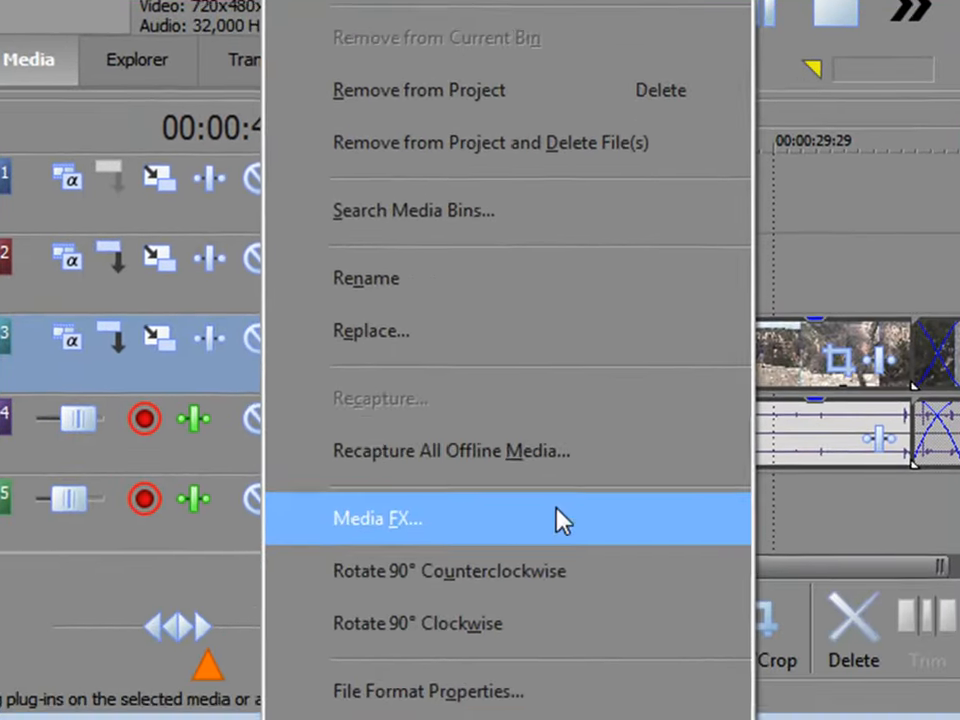
{"action": "left_click", "coordinate": [378, 518]}
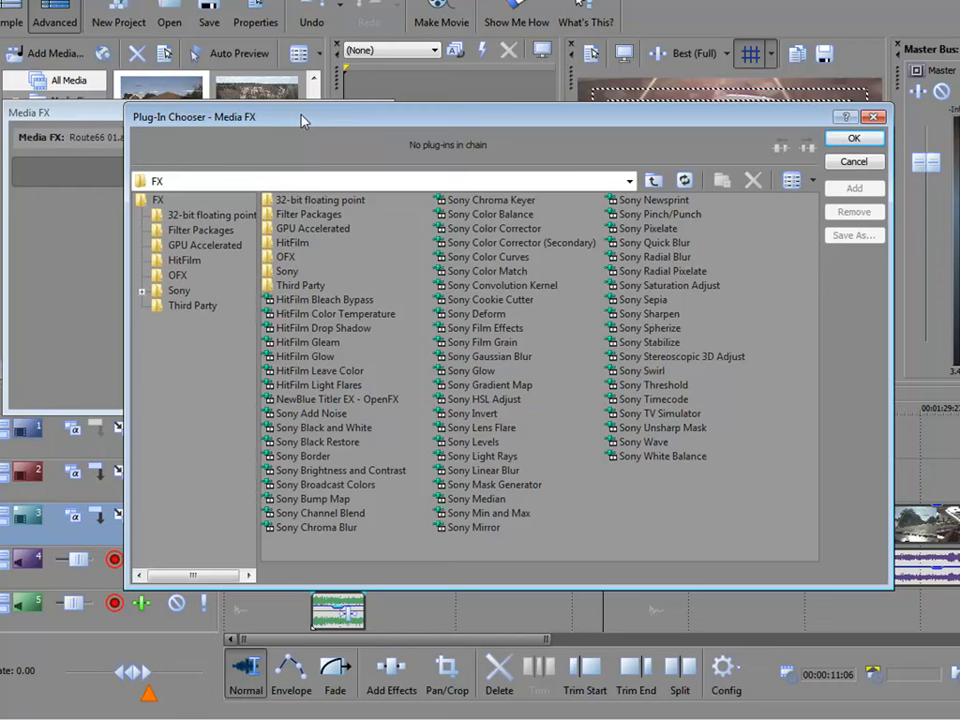
{"action": "mouse_move", "coordinate": [512, 340]}
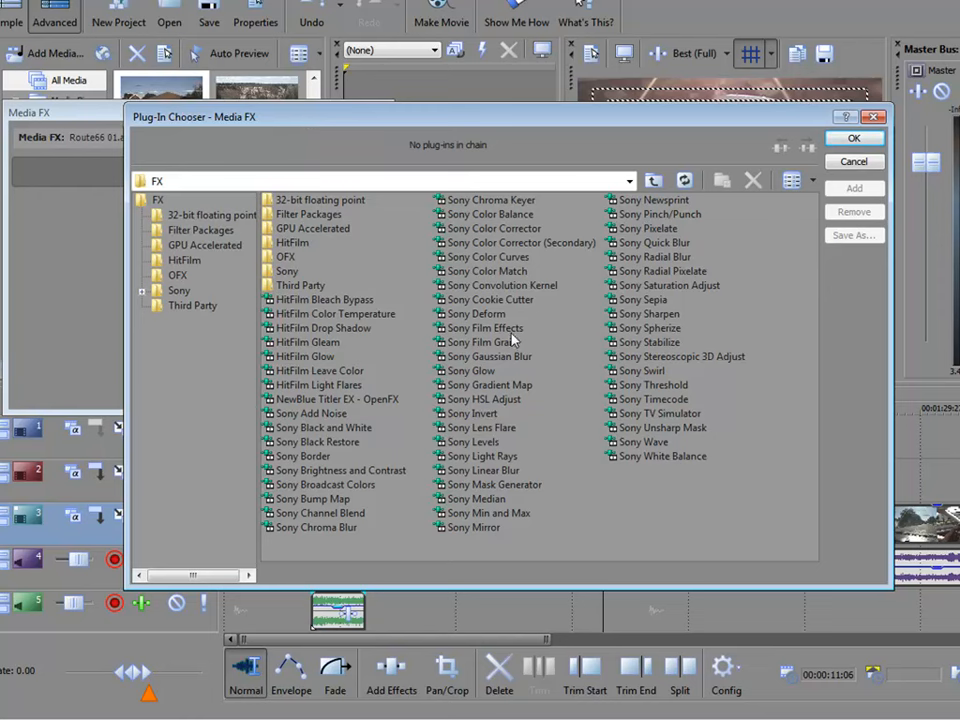
{"action": "left_click", "coordinate": [486, 328]}
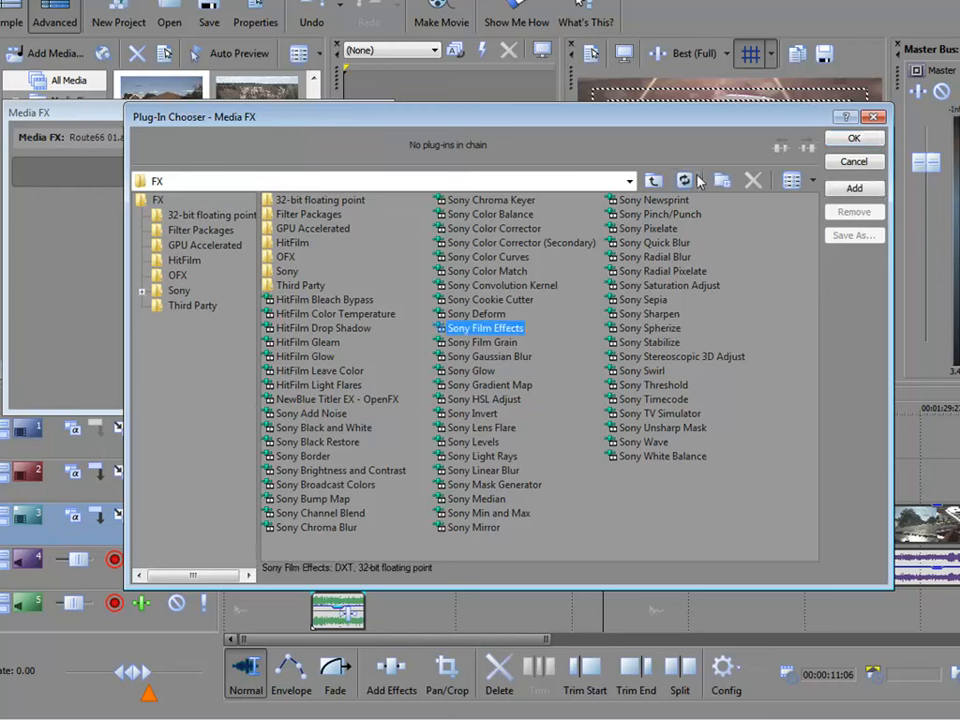
Step: Add Film Effects as a media effect, preview the Circa 1908 sepia look, then remove the plug-in
{"action": "left_click", "coordinate": [852, 136]}
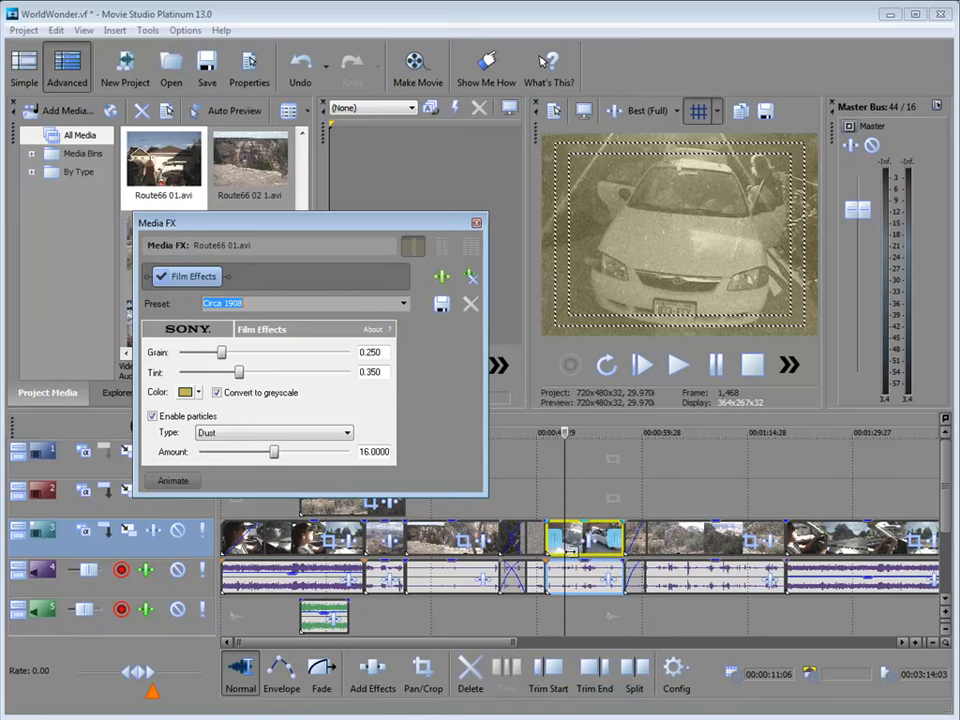
{"action": "mouse_move", "coordinate": [472, 276]}
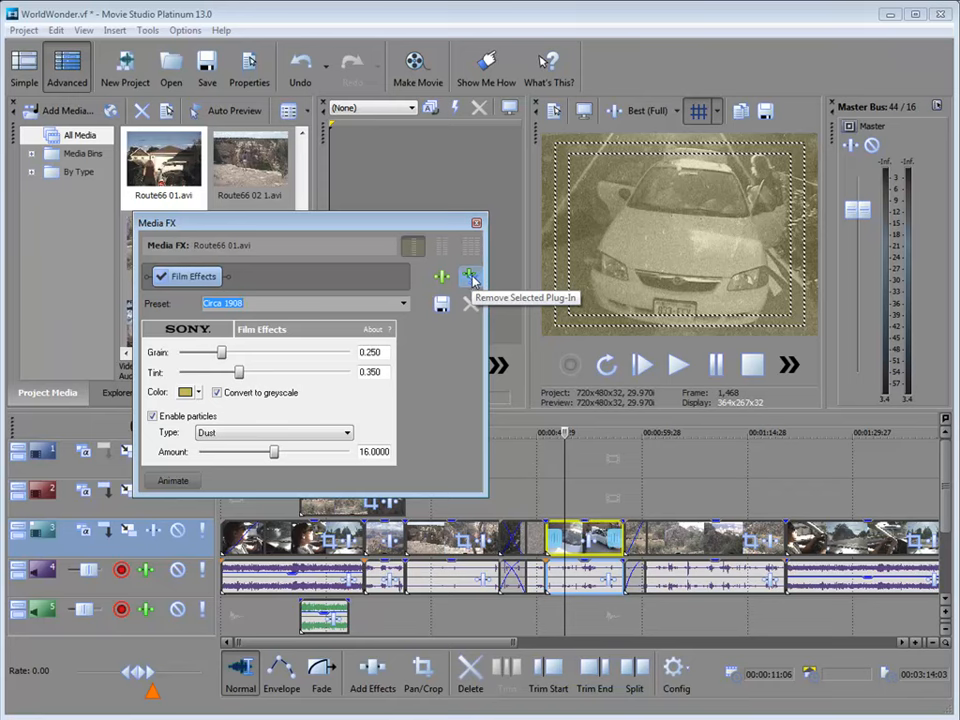
{"action": "left_click", "coordinate": [472, 278]}
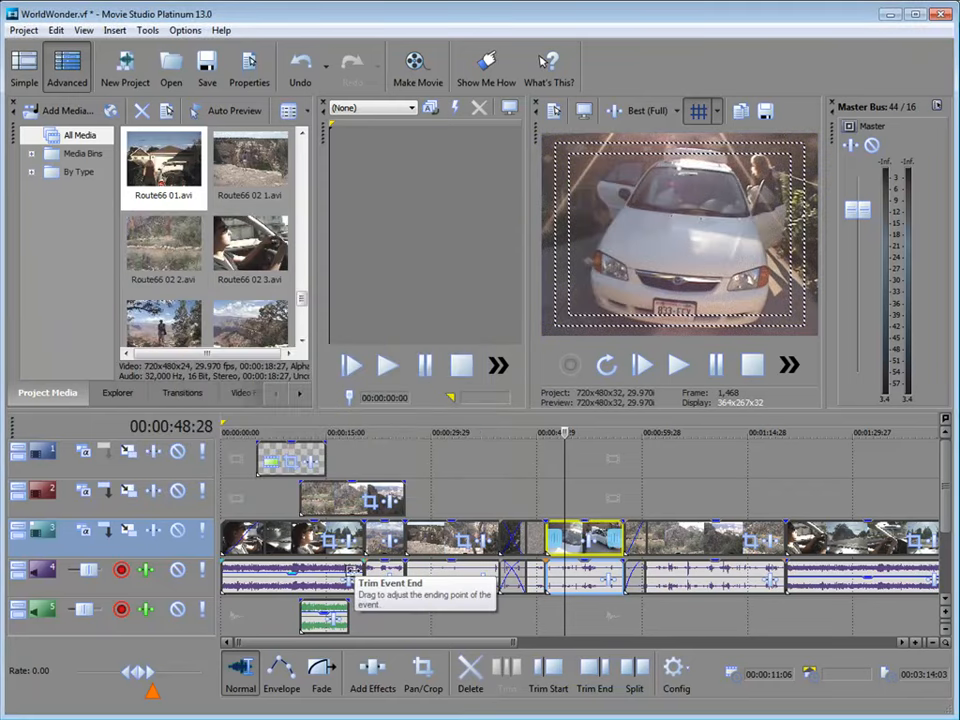
{"action": "mouse_move", "coordinate": [782, 480]}
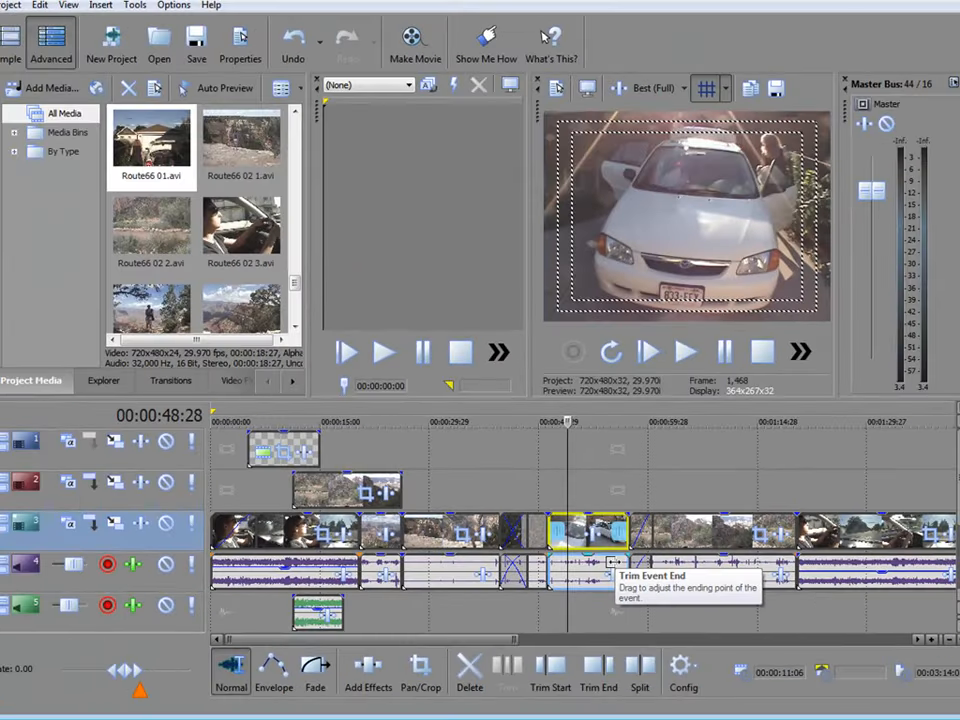
{"action": "mouse_move", "coordinate": [398, 448]}
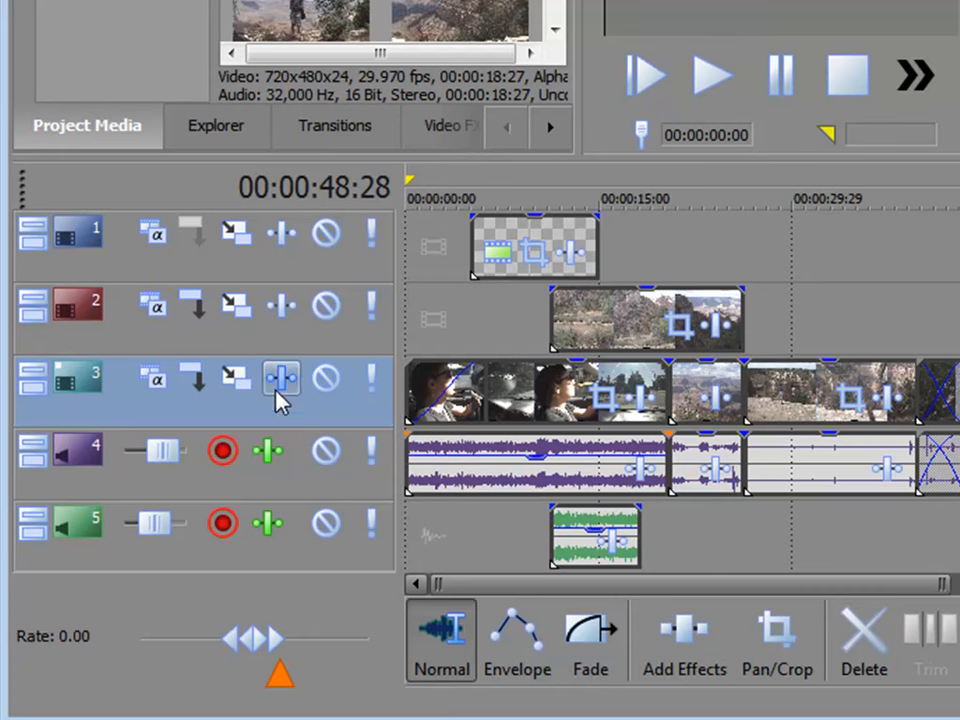
{"action": "mouse_move", "coordinate": [280, 378]}
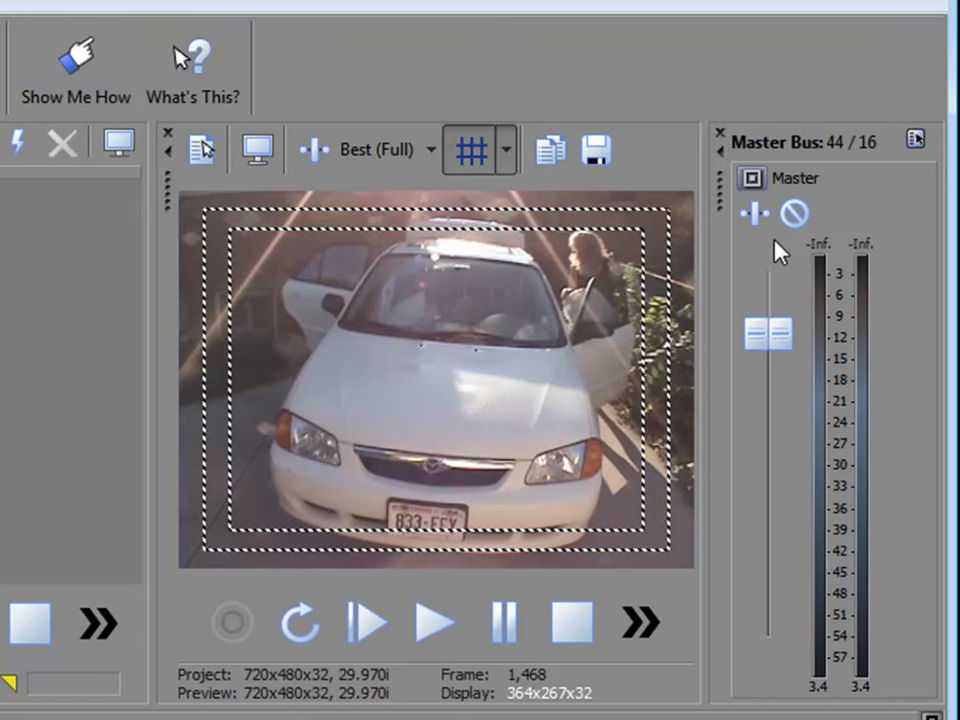
{"action": "mouse_move", "coordinate": [752, 212]}
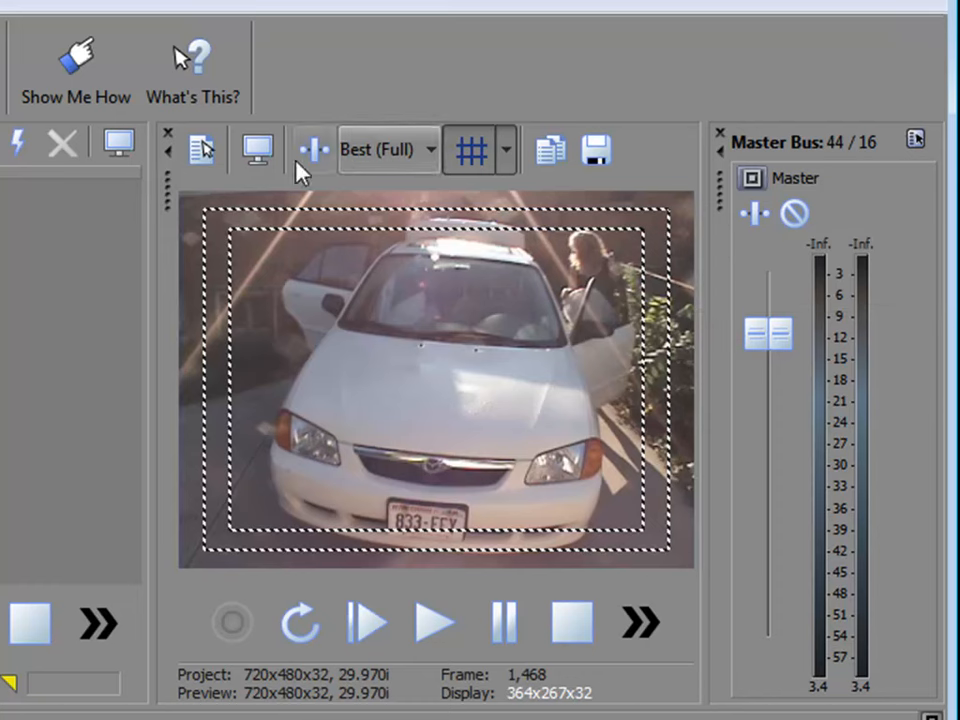
{"action": "mouse_move", "coordinate": [312, 150]}
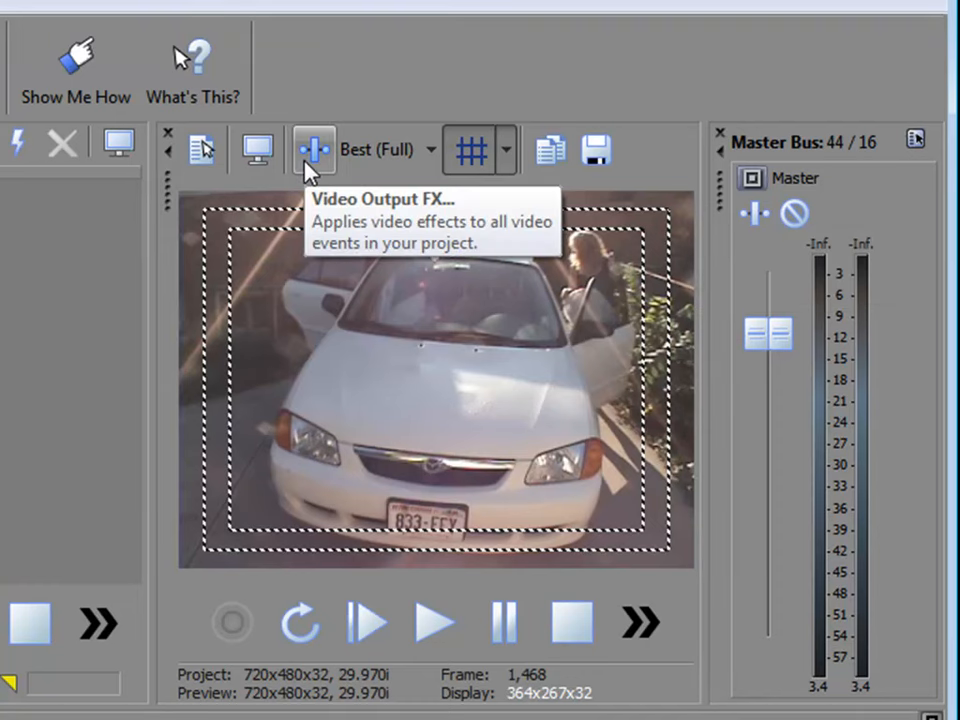
{"action": "left_click", "coordinate": [312, 150]}
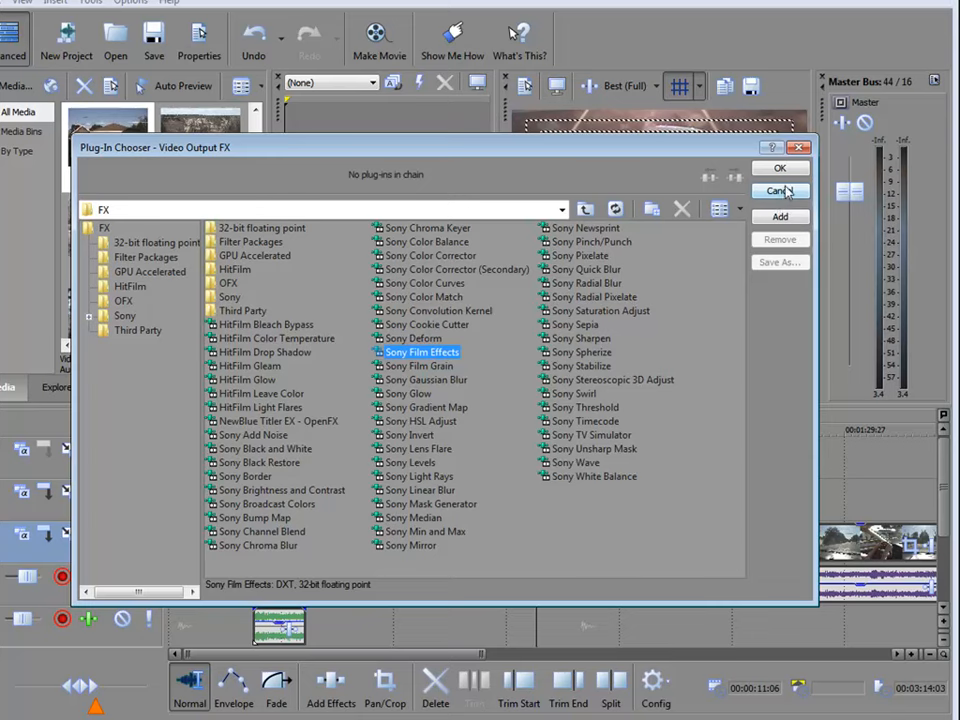
{"action": "left_click", "coordinate": [780, 192]}
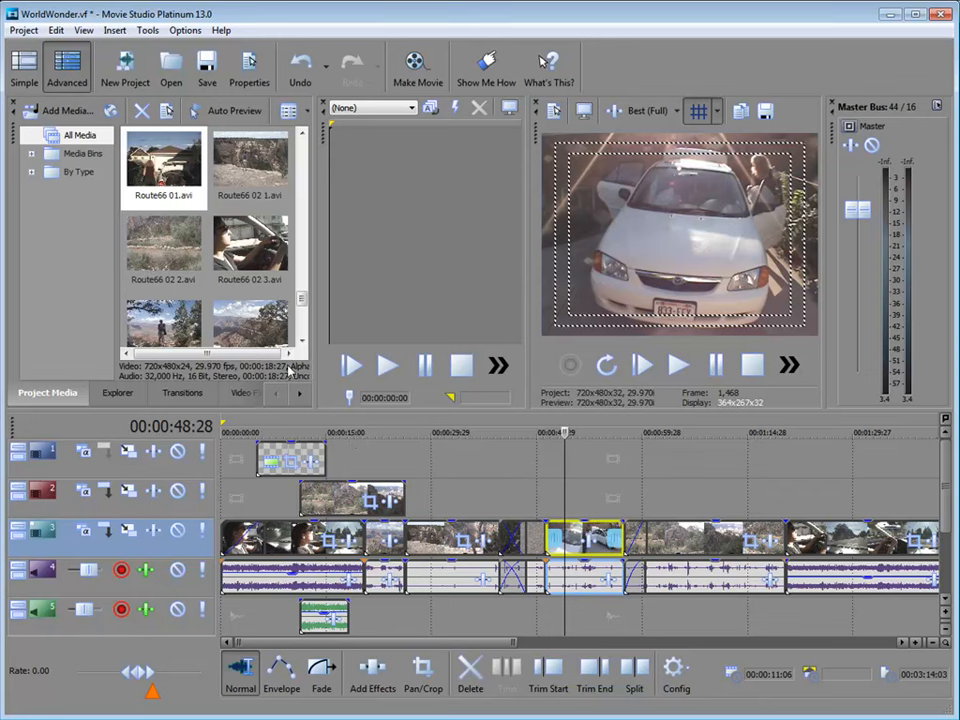
{"action": "mouse_move", "coordinate": [244, 400]}
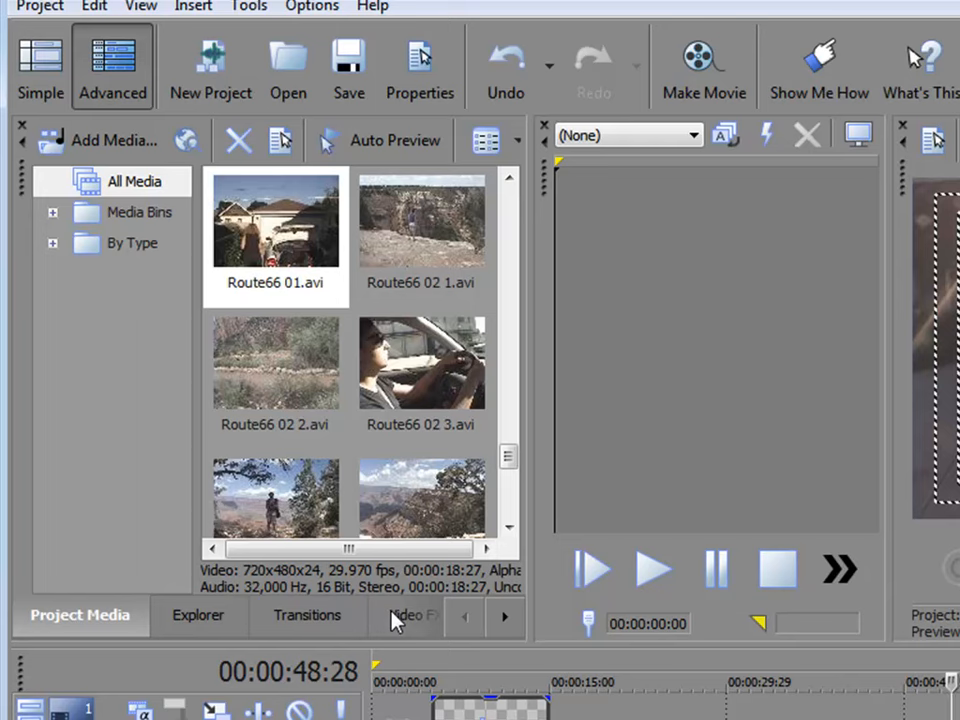
Step: Show the Video FX library, widen its panel and select Newsprint to view its presets
{"action": "left_click", "coordinate": [388, 616]}
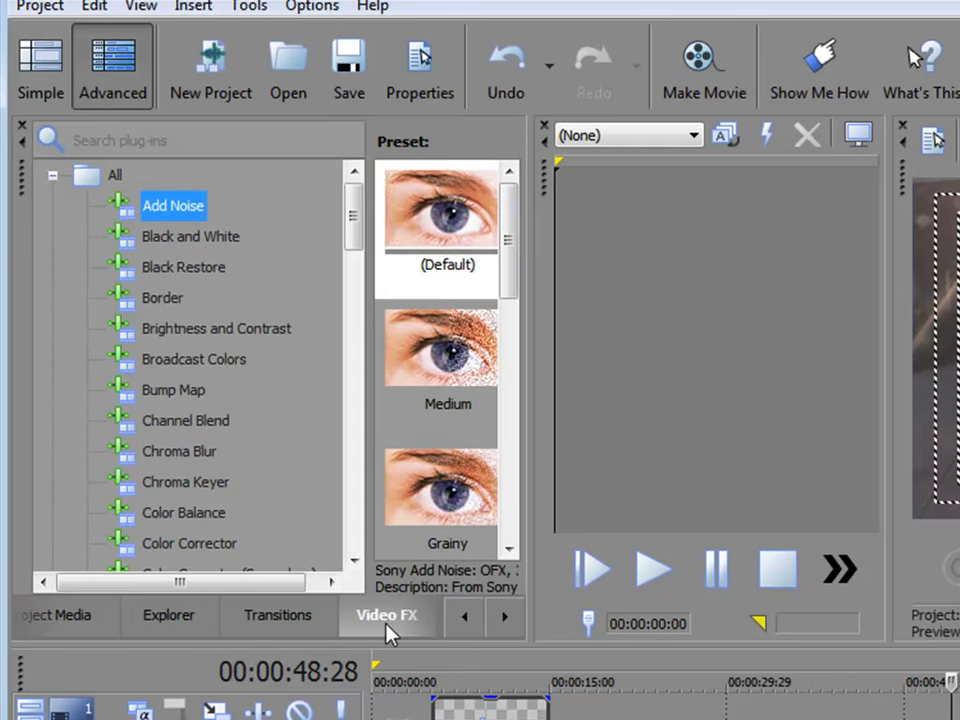
{"action": "left_click_drag", "start_coordinate": [518, 420], "coordinate": [690, 420]}
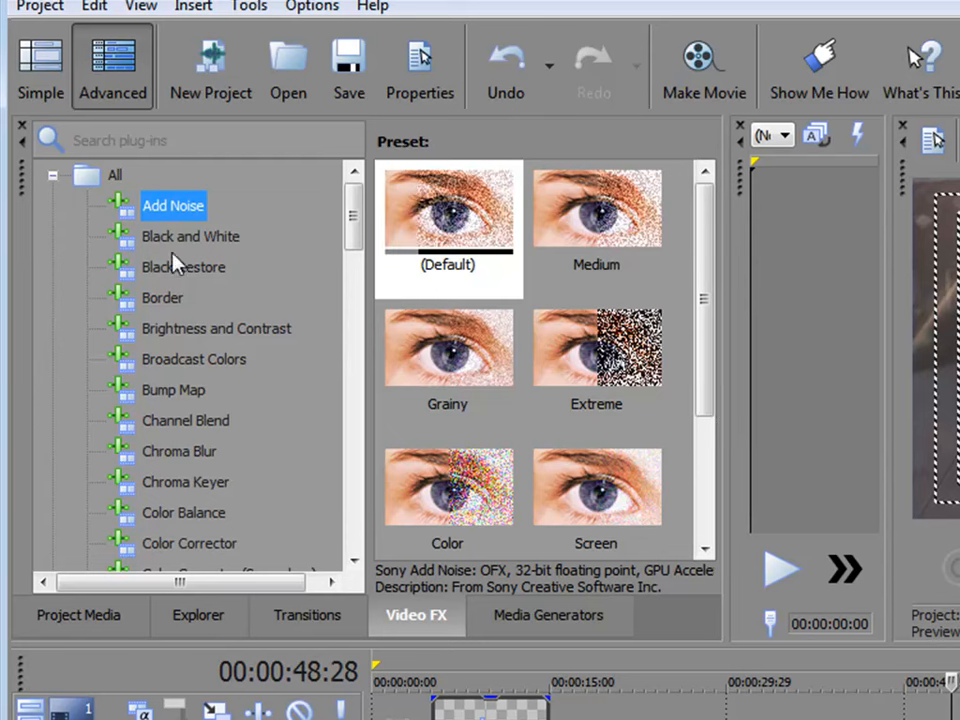
{"action": "scroll", "scroll_direction": "down", "scroll_amount": 3}
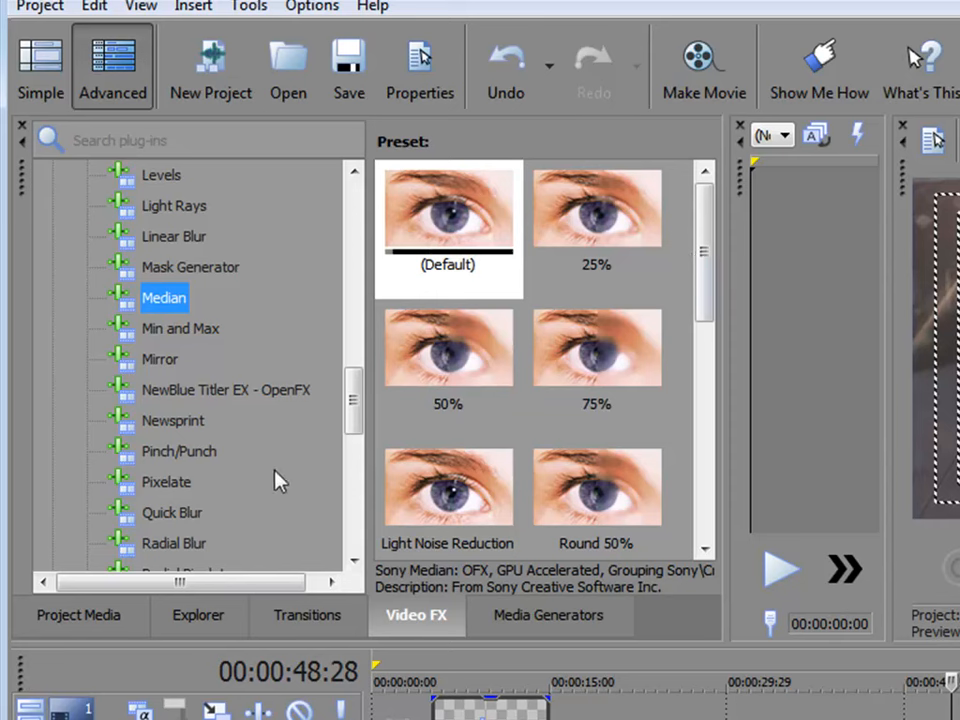
{"action": "scroll", "scroll_direction": "down", "scroll_amount": 3}
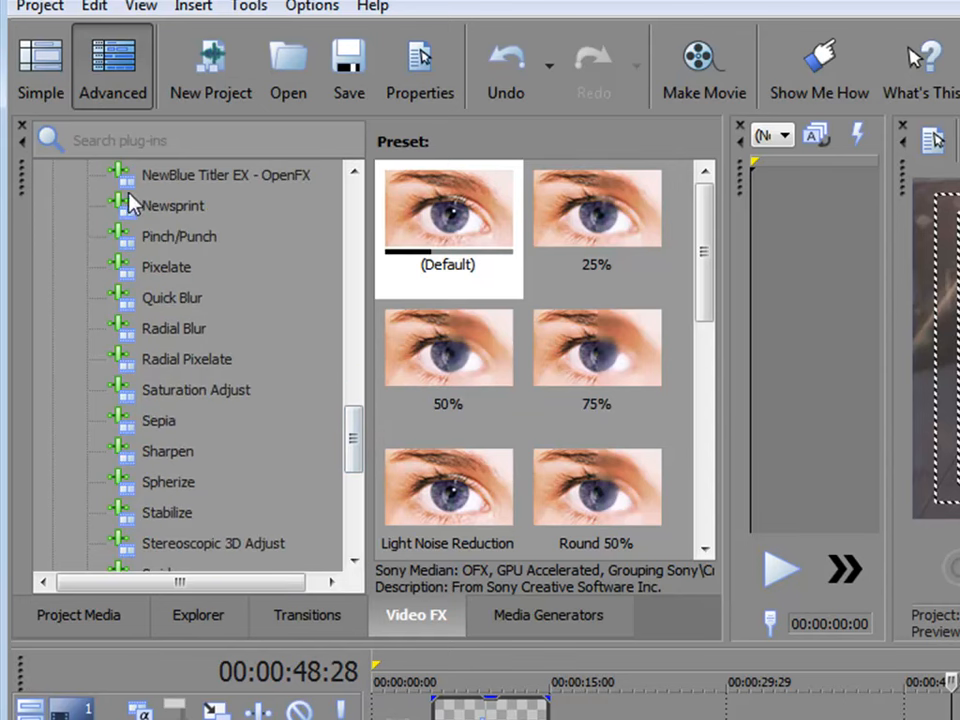
{"action": "left_click", "coordinate": [172, 204]}
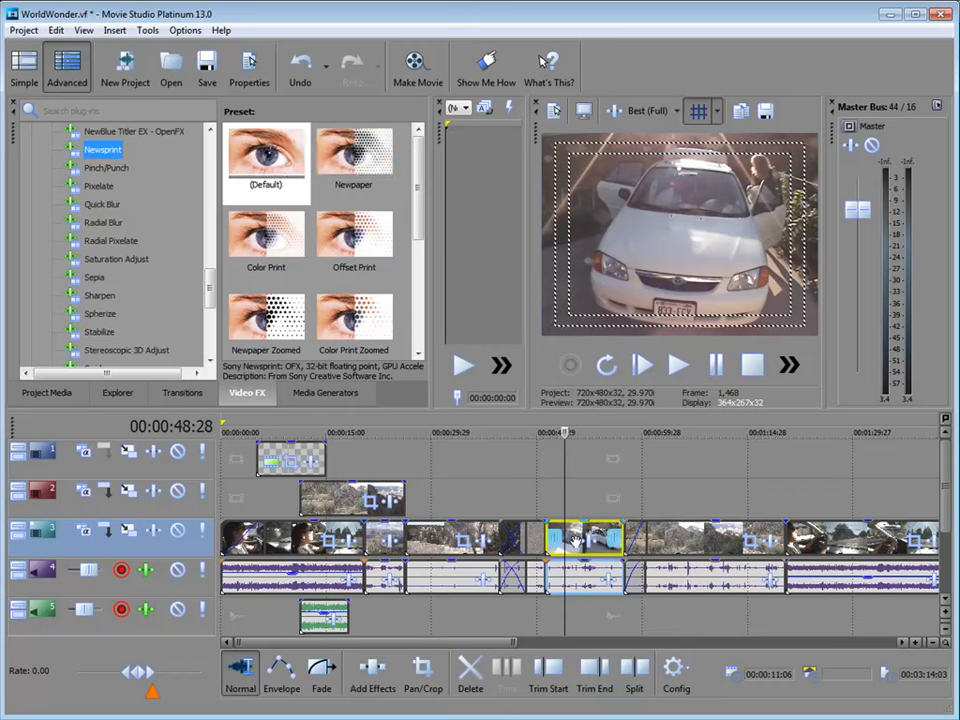
{"action": "mouse_move", "coordinate": [592, 548]}
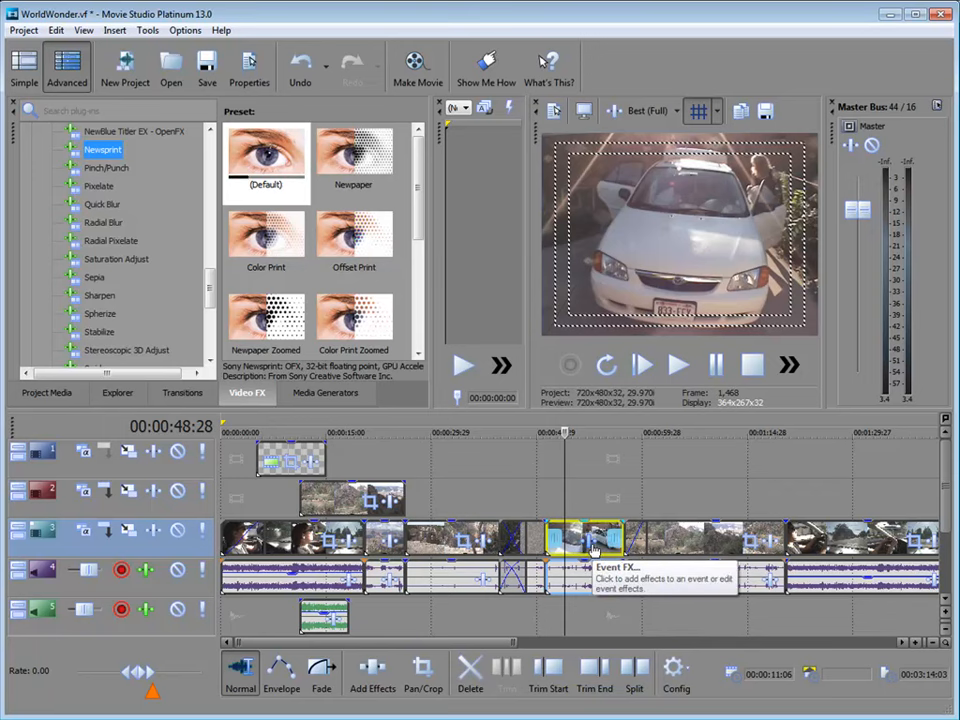
Step: Add Sony Film Effects to the Route66 01 timeline event's plug-in chain and confirm
{"action": "left_click", "coordinate": [596, 548]}
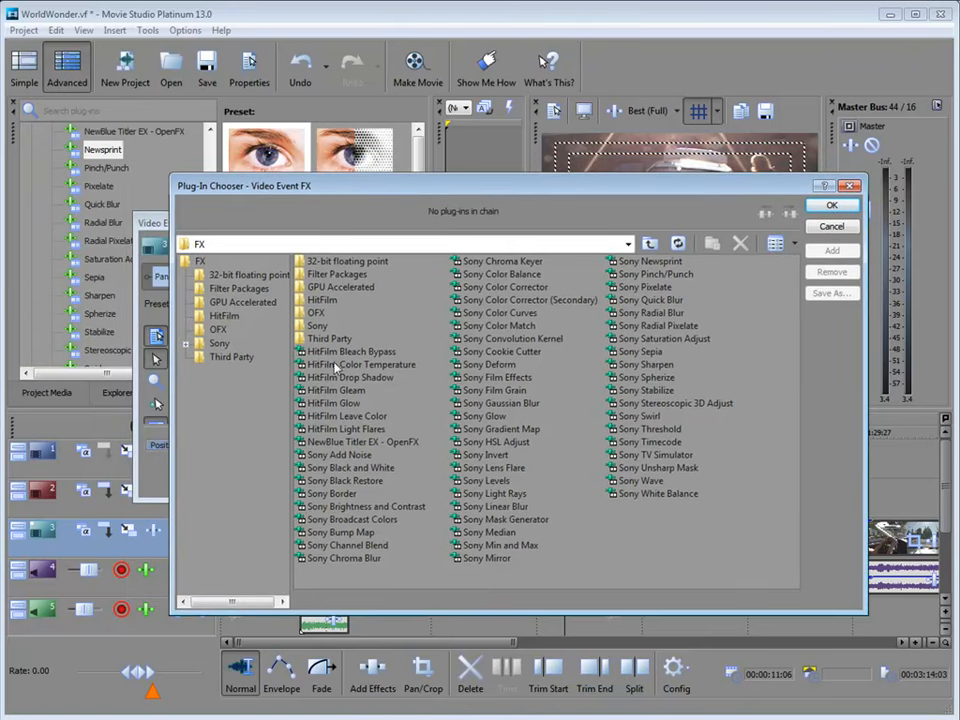
{"action": "mouse_move", "coordinate": [488, 404]}
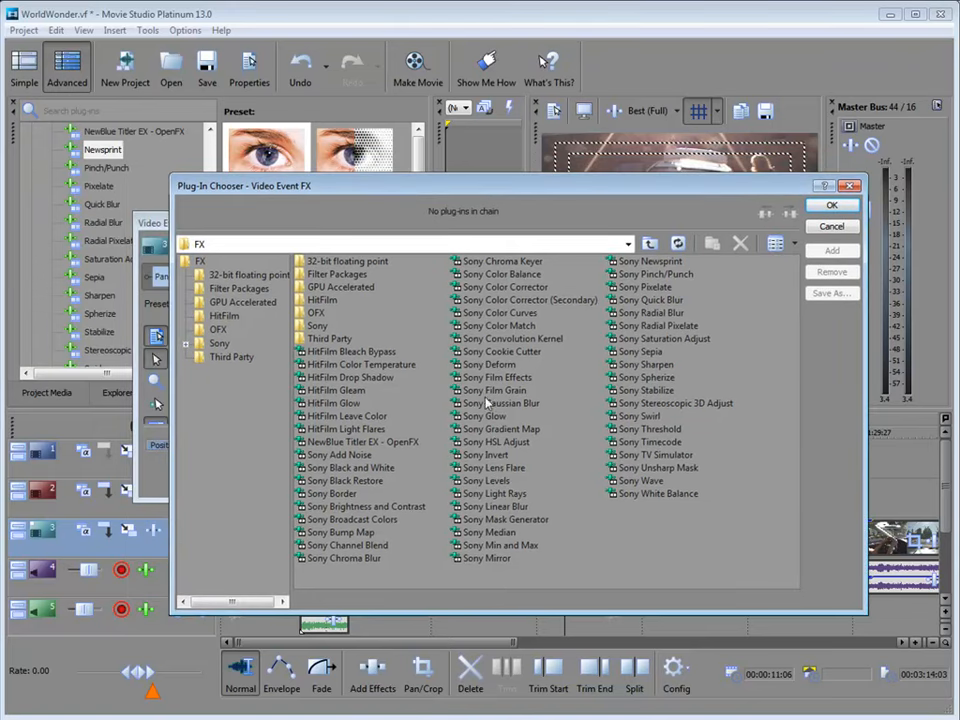
{"action": "mouse_move", "coordinate": [486, 532]}
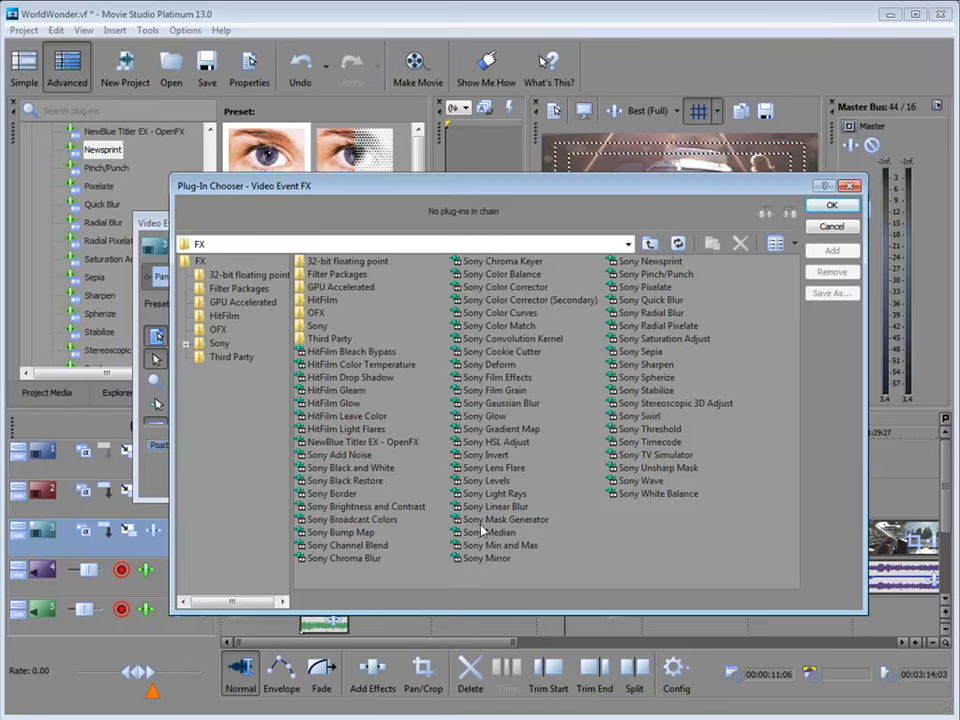
{"action": "mouse_move", "coordinate": [80, 238]}
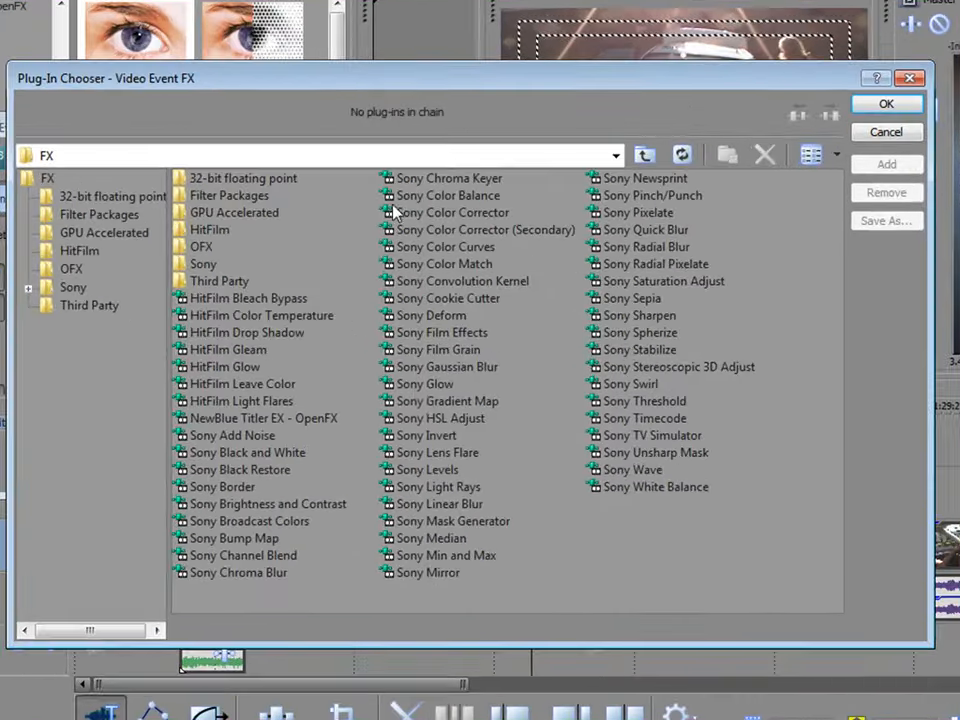
{"action": "mouse_move", "coordinate": [472, 344]}
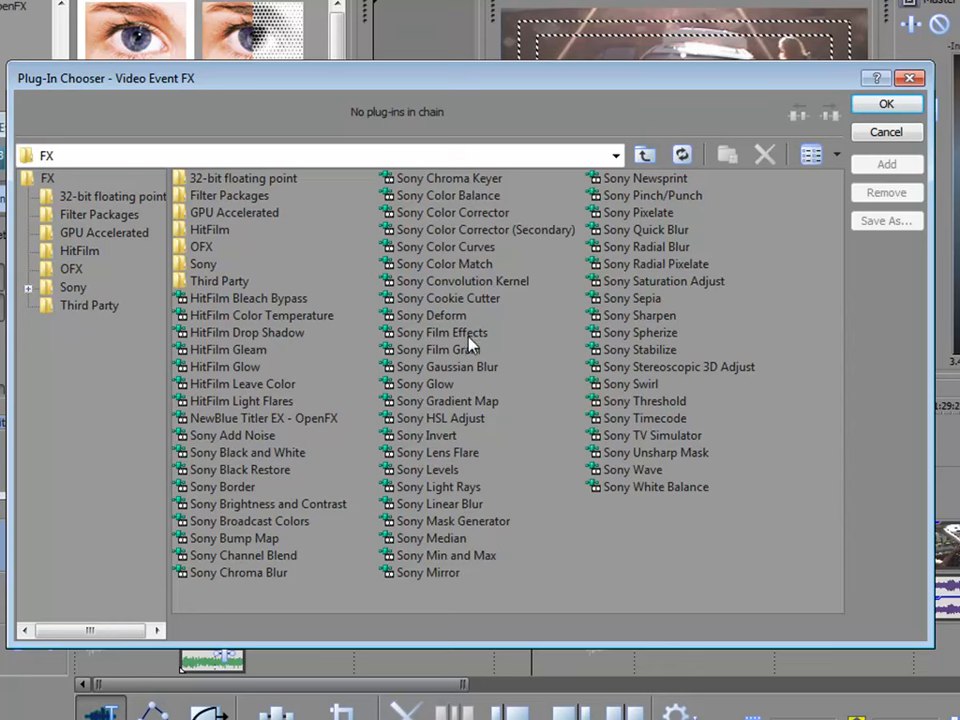
{"action": "left_click", "coordinate": [440, 332]}
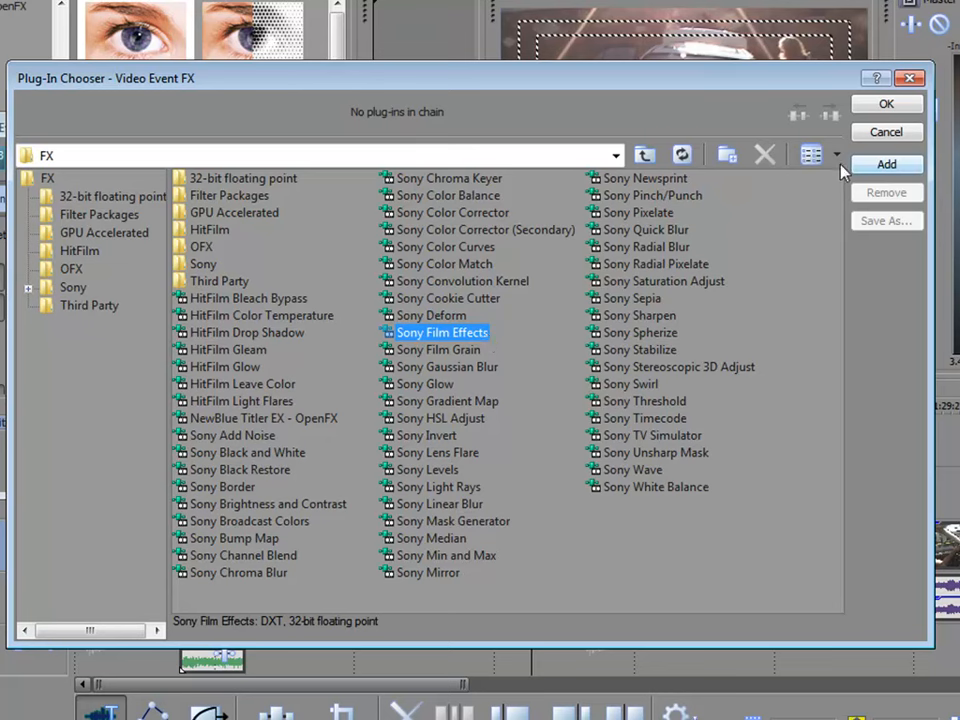
{"action": "left_click", "coordinate": [886, 164]}
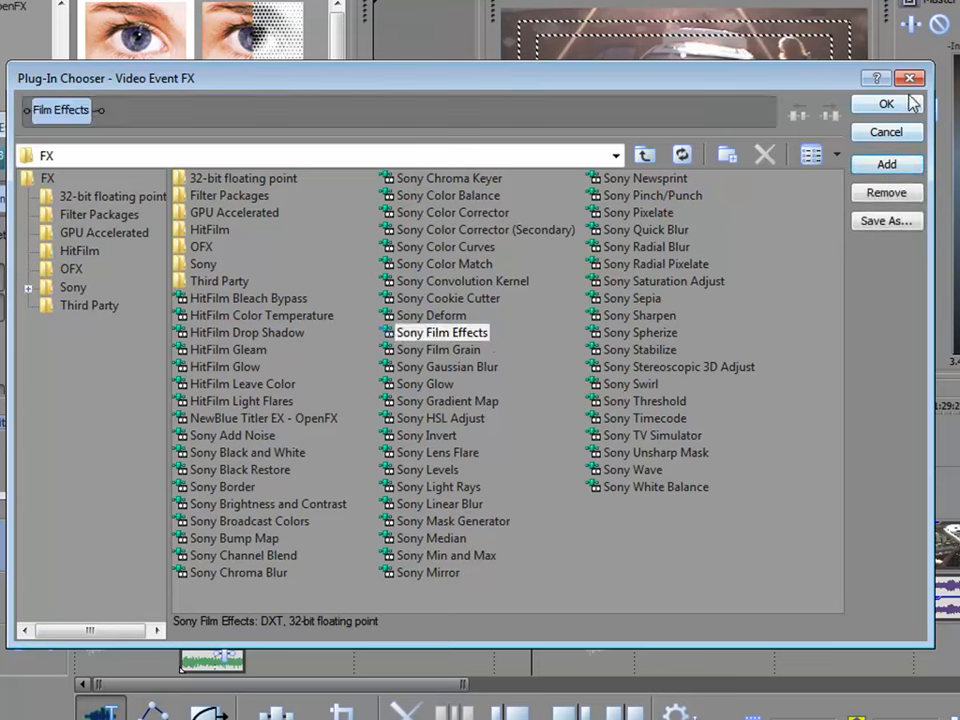
{"action": "left_click", "coordinate": [886, 104]}
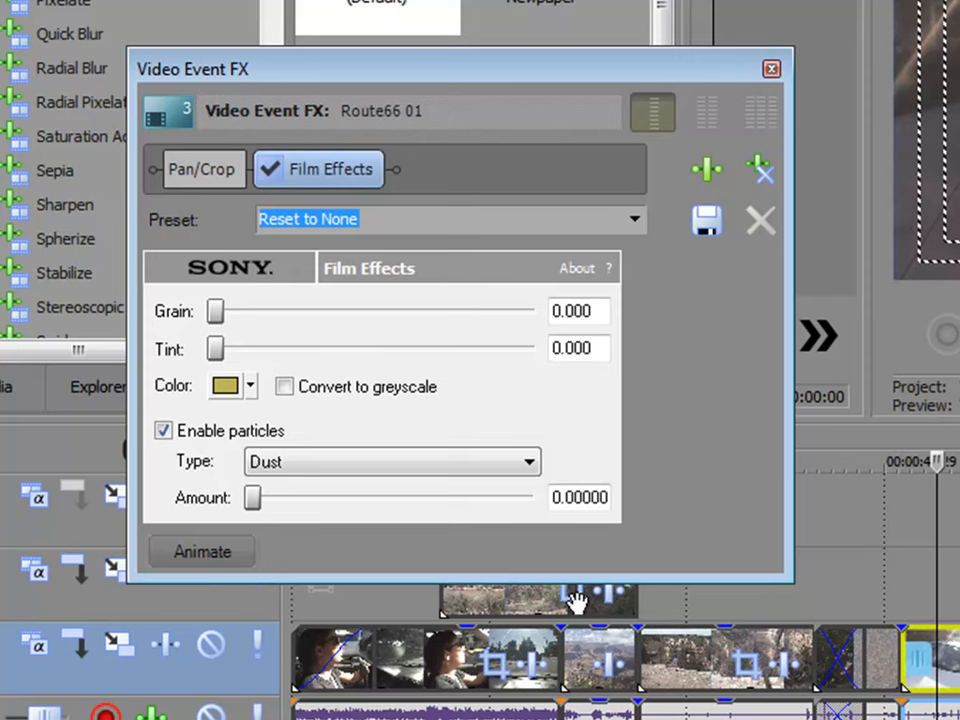
{"action": "mouse_move", "coordinate": [220, 318]}
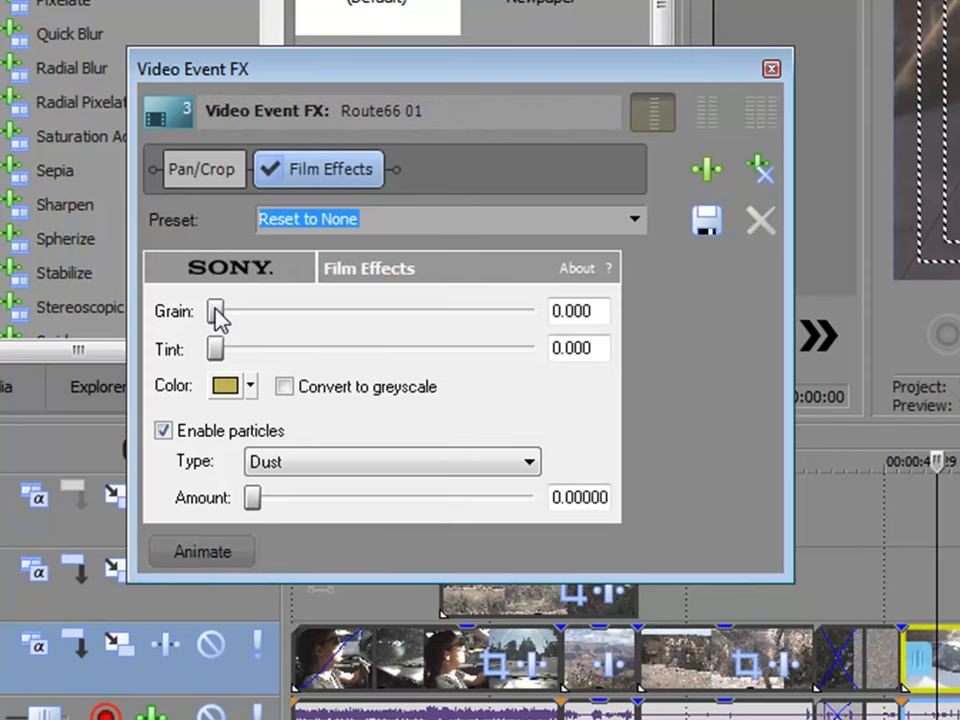
Step: Set Grain to 0.429, Tint to about 0.183 and particle Amount to about 23
{"action": "left_click_drag", "start_coordinate": [216, 312], "coordinate": [348, 312]}
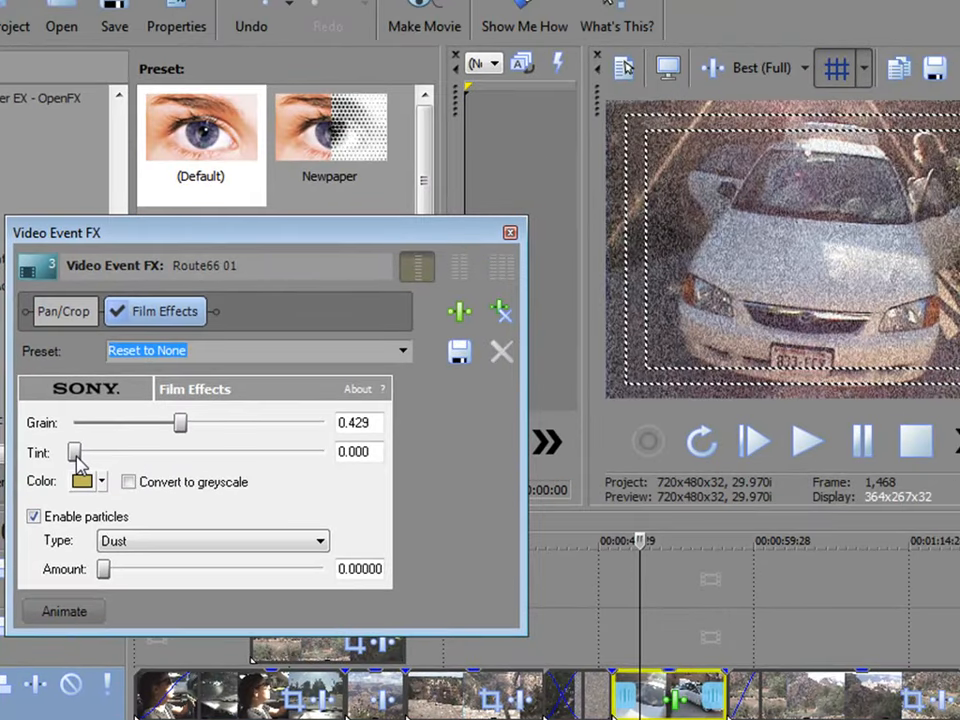
{"action": "left_click_drag", "start_coordinate": [76, 452], "coordinate": [208, 452]}
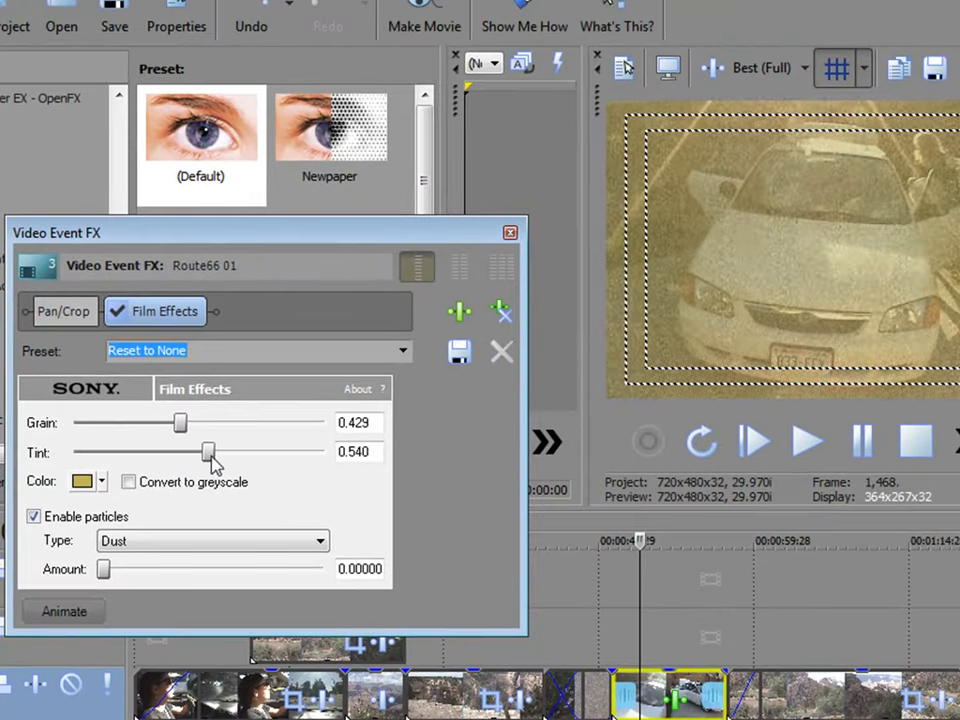
{"action": "left_click_drag", "start_coordinate": [210, 452], "coordinate": [126, 452]}
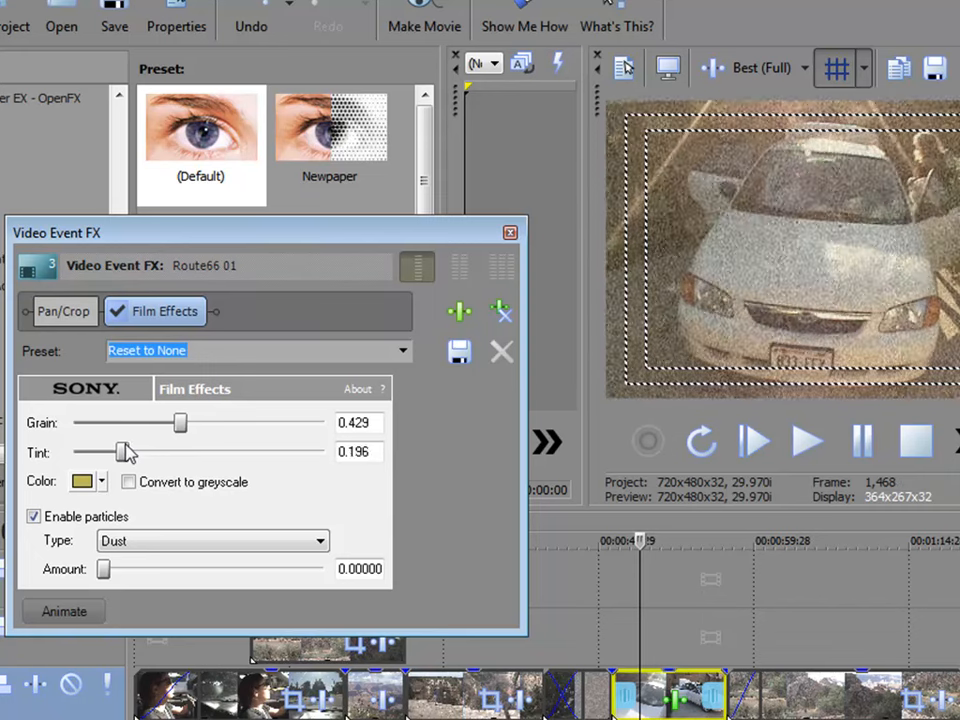
{"action": "left_click_drag", "start_coordinate": [128, 452], "coordinate": [108, 452]}
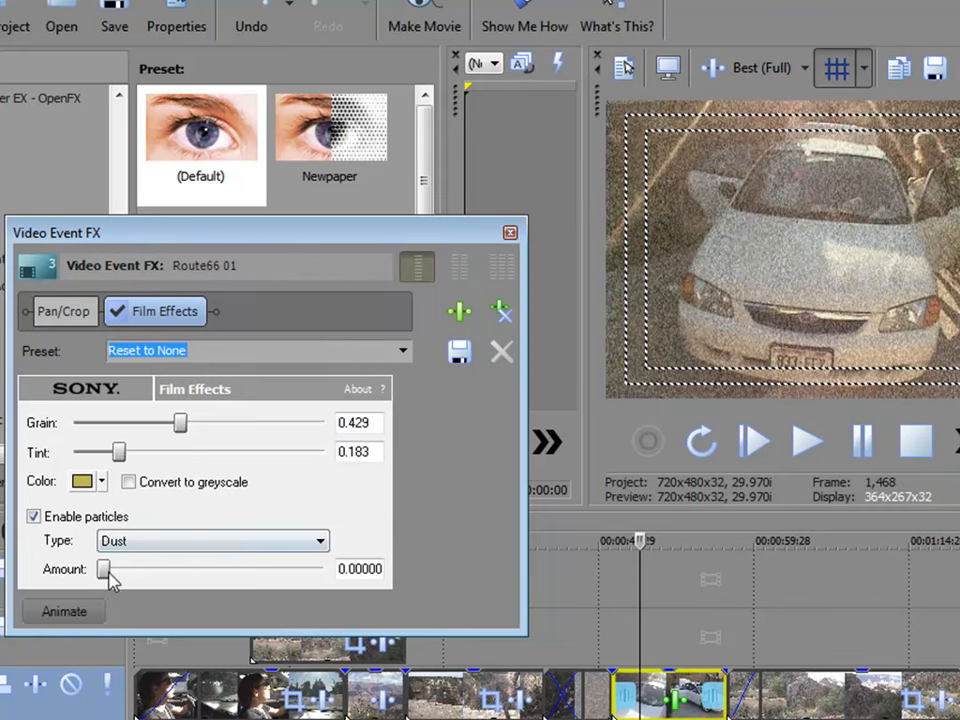
{"action": "left_click_drag", "start_coordinate": [104, 568], "coordinate": [260, 568]}
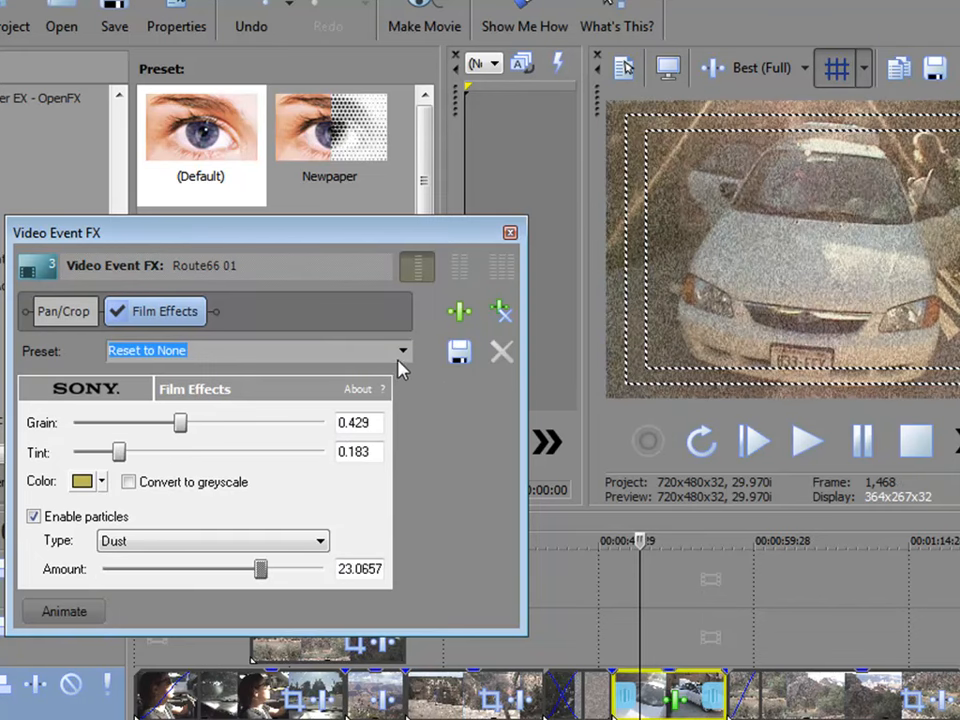
Step: Choose the Low Quality Color Film preset for the clip's Film Effects
{"action": "left_click", "coordinate": [404, 352]}
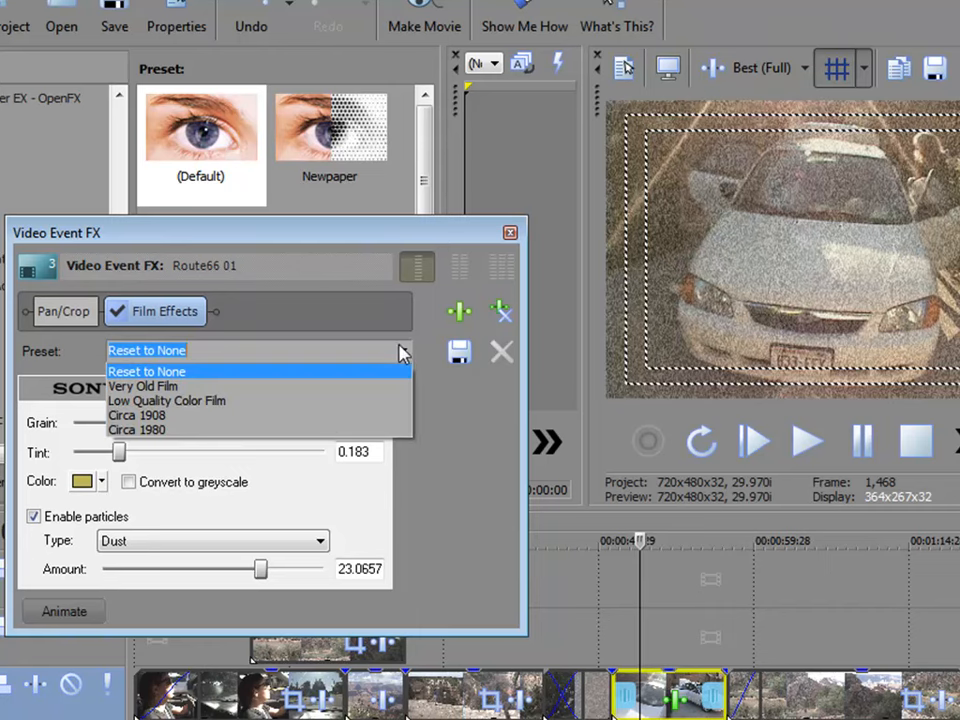
{"action": "left_click", "coordinate": [146, 350]}
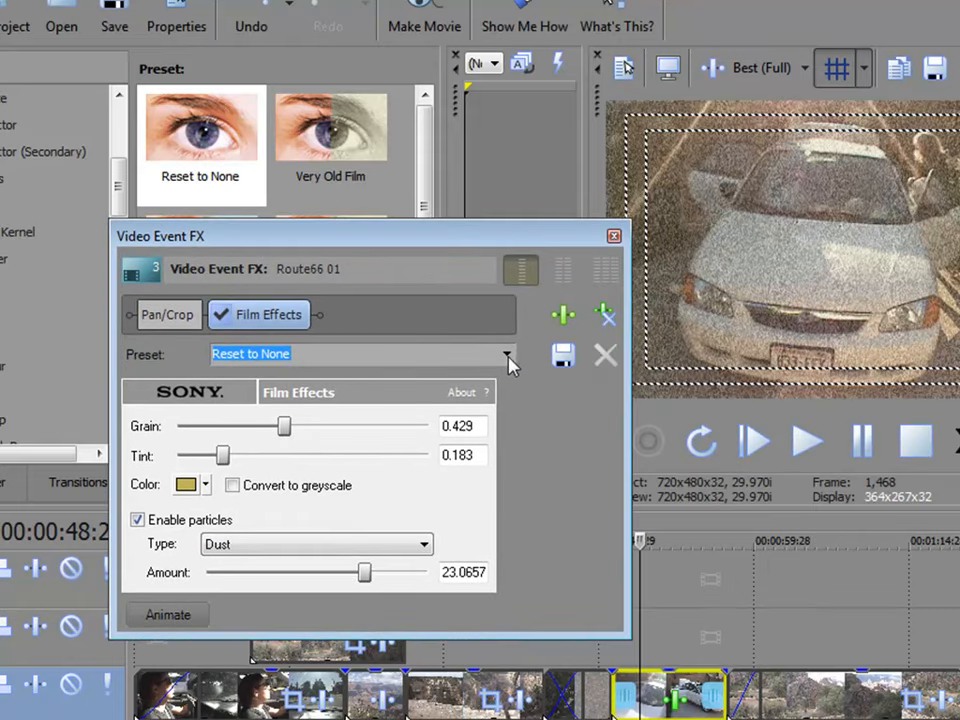
{"action": "left_click", "coordinate": [506, 354]}
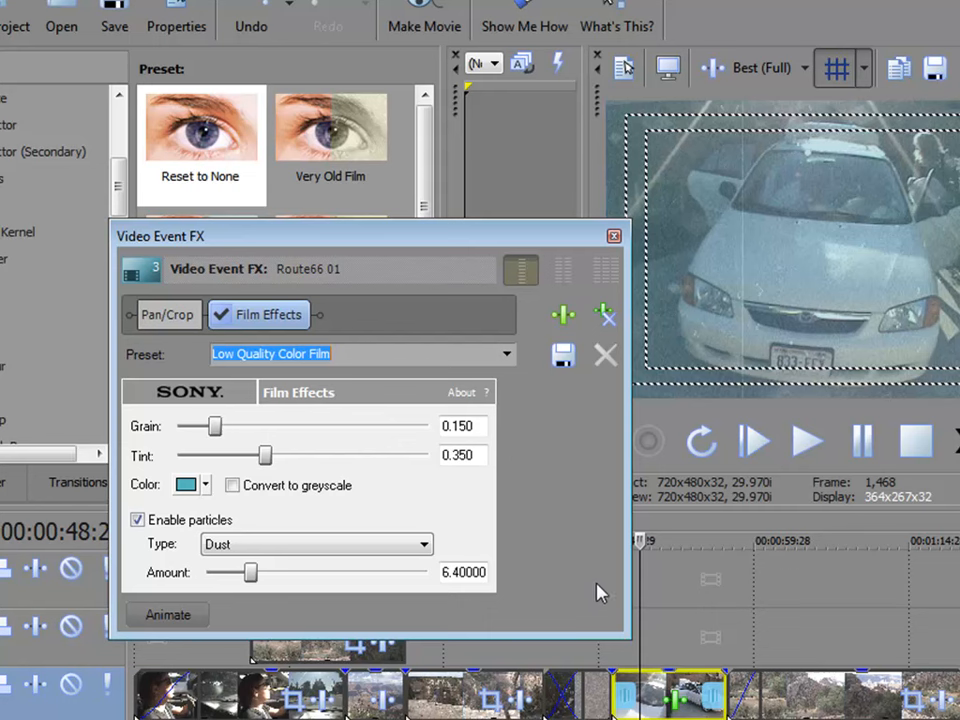
{"action": "mouse_move", "coordinate": [604, 588]}
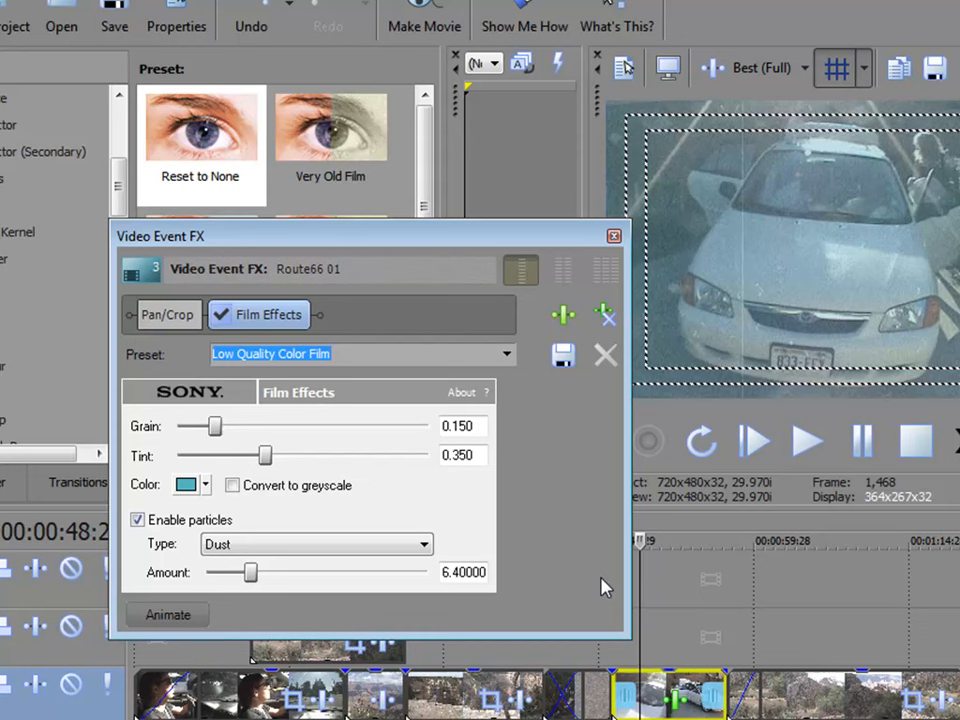
{"action": "mouse_move", "coordinate": [532, 256]}
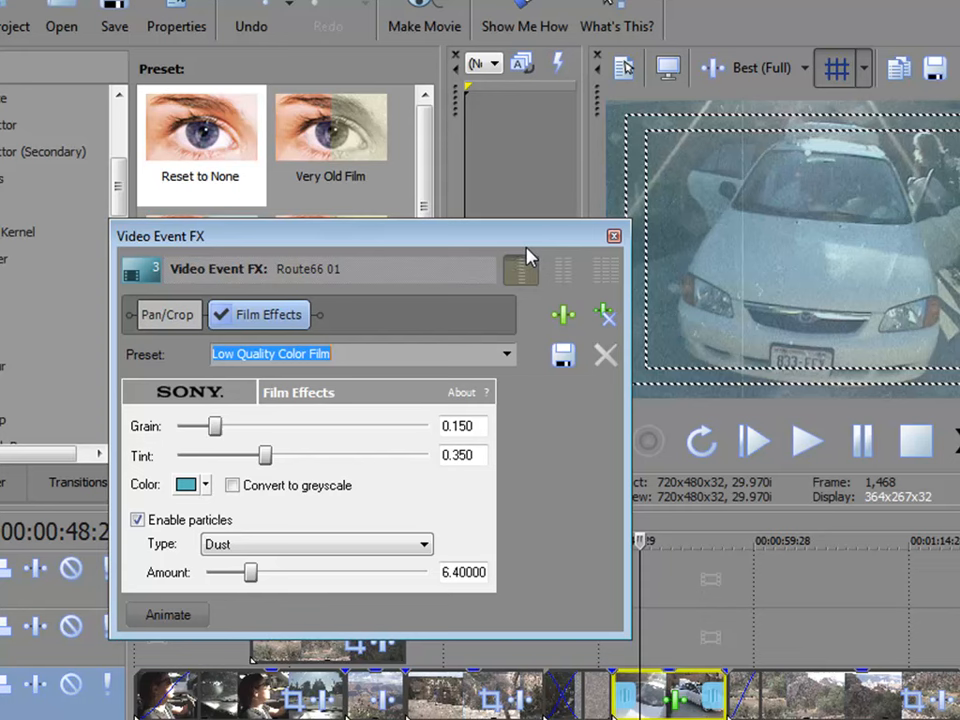
Step: Apply the Circa 1908 preset for a grayscale sepia, heavily dusted look
{"action": "left_click", "coordinate": [506, 354]}
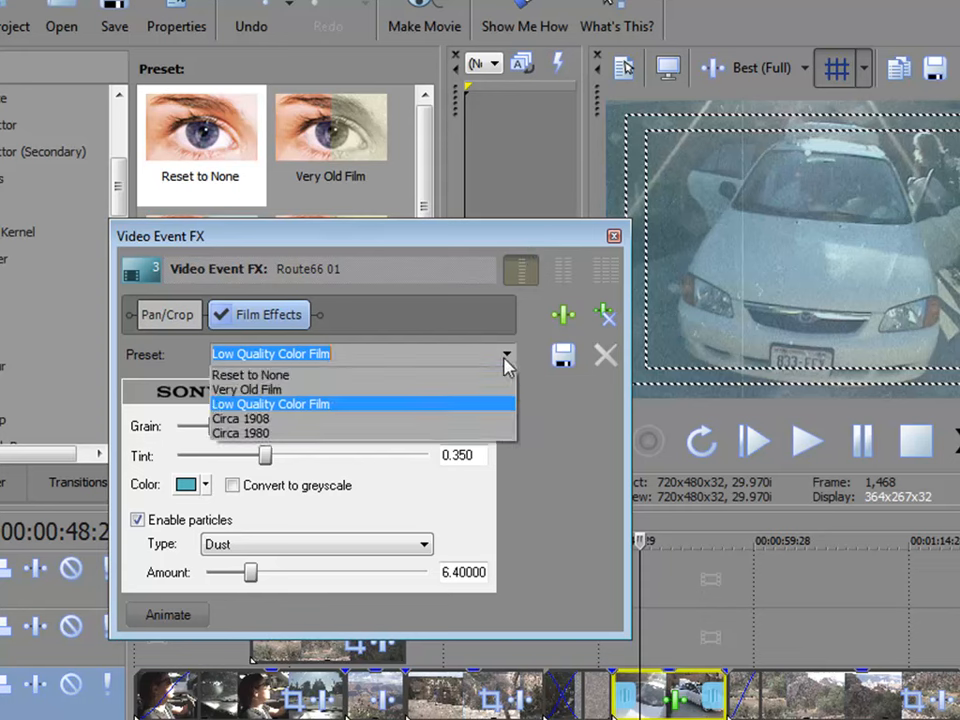
{"action": "left_click", "coordinate": [240, 418]}
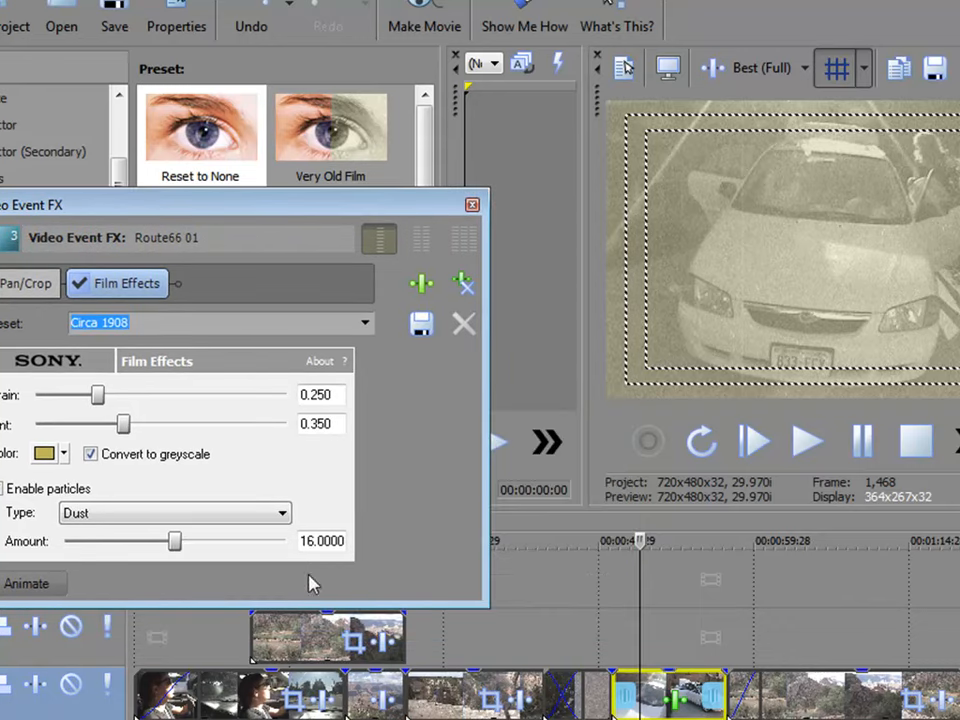
{"action": "mouse_move", "coordinate": [438, 580]}
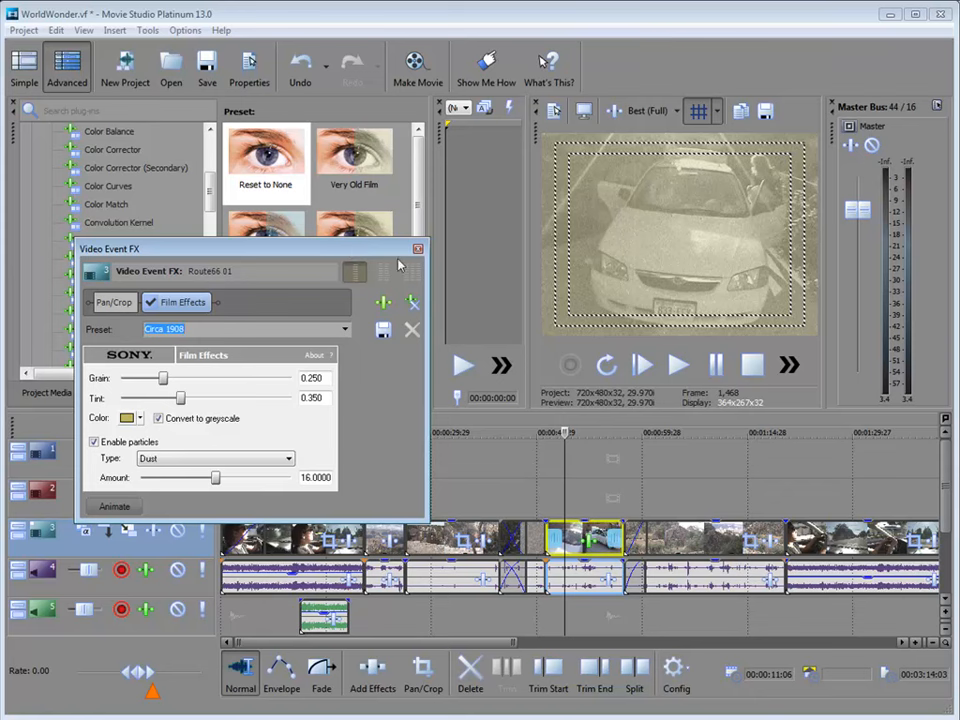
{"action": "mouse_move", "coordinate": [400, 512]}
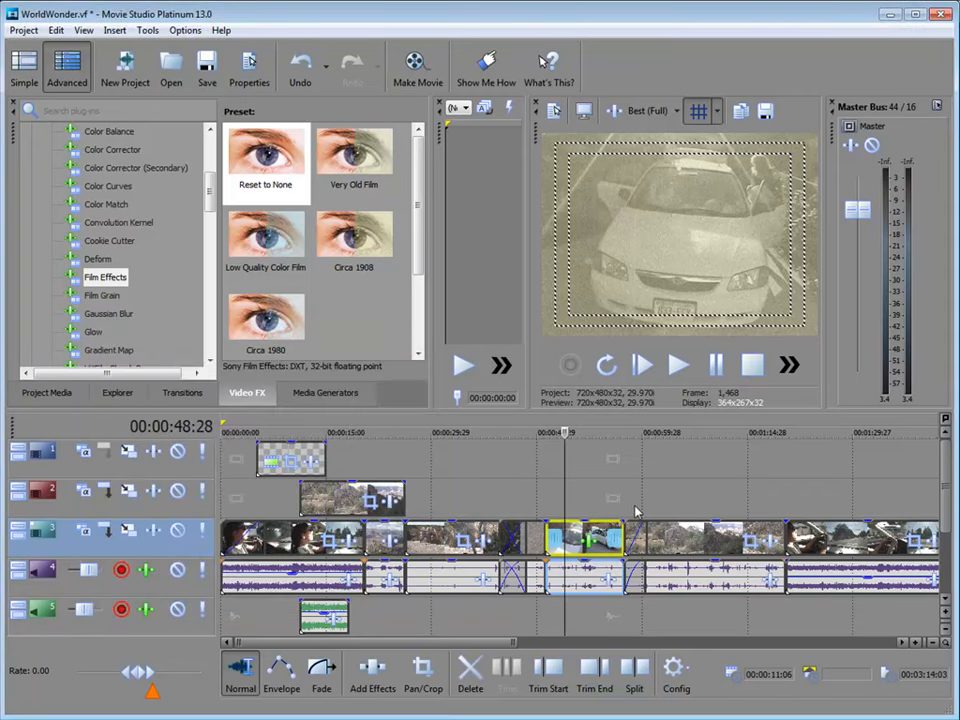
{"action": "mouse_move", "coordinate": [608, 578]}
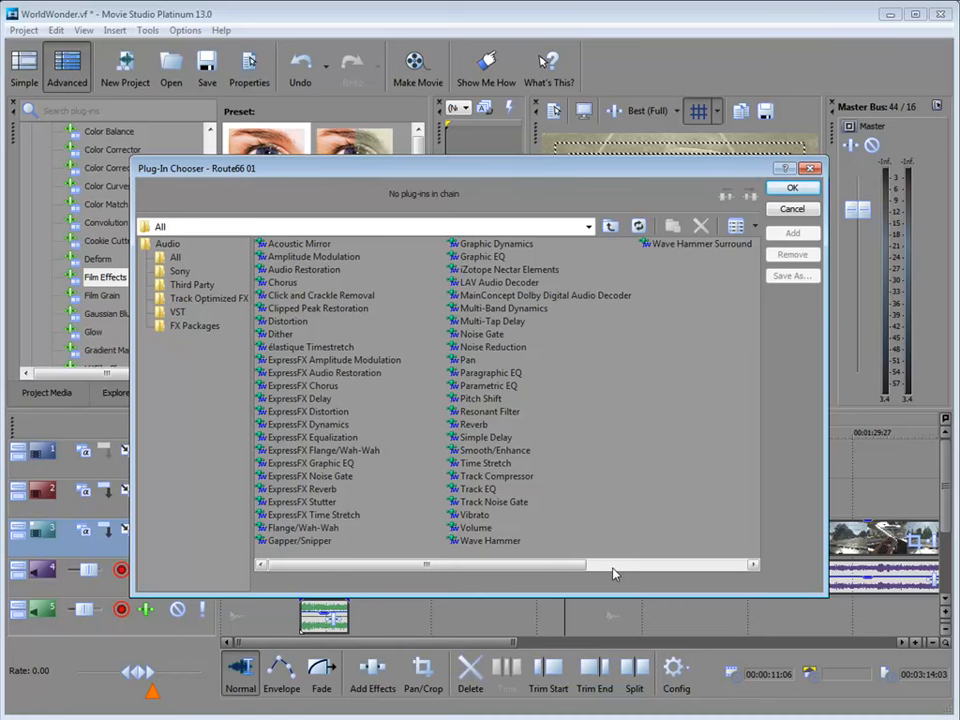
{"action": "mouse_move", "coordinate": [388, 356]}
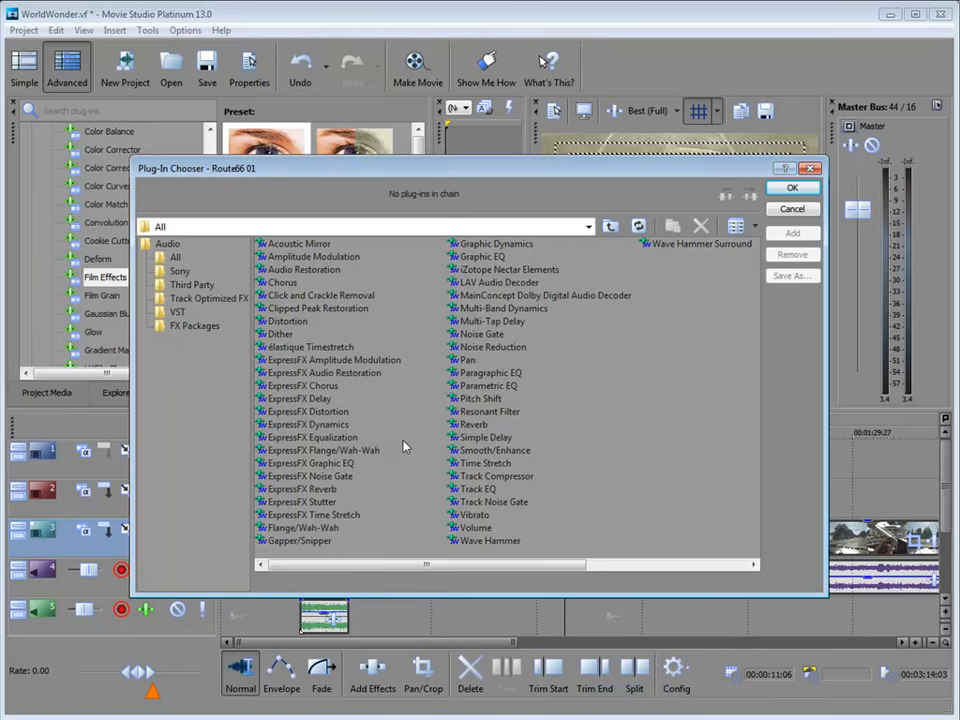
{"action": "left_click", "coordinate": [792, 208]}
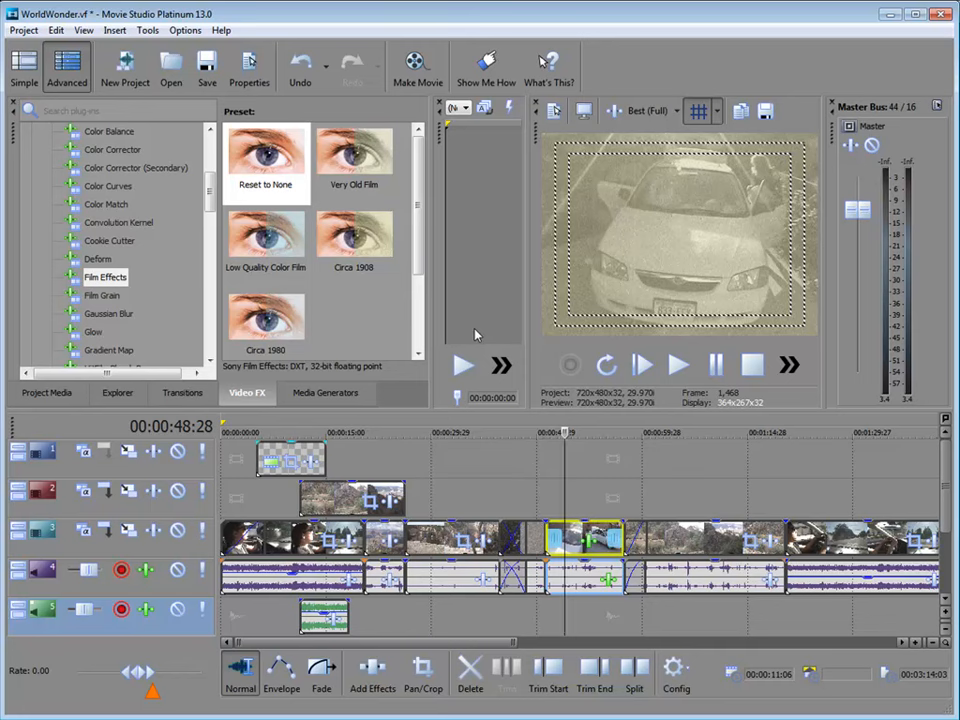